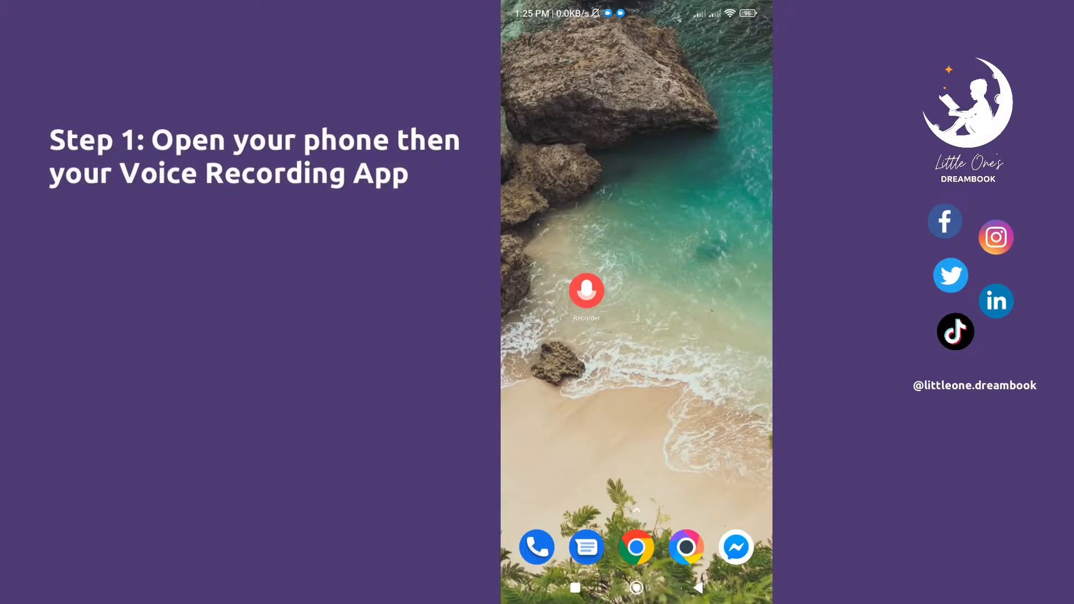
# - Confirm the recording format is MP3 in Recorder settings and return to the idle recording screen
pyautogui.click(585, 289)
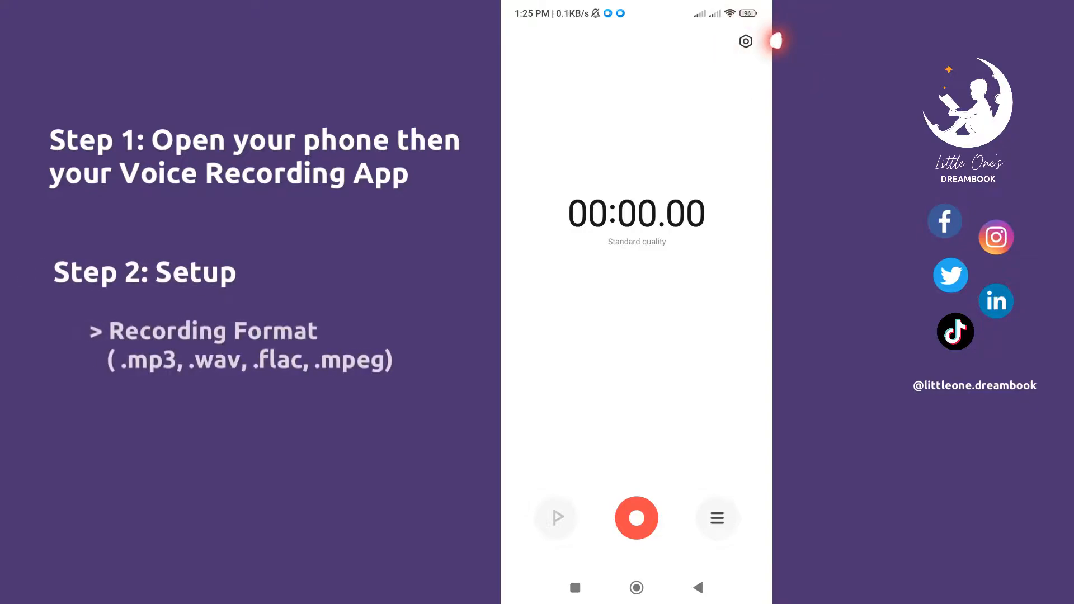
pyautogui.click(746, 42)
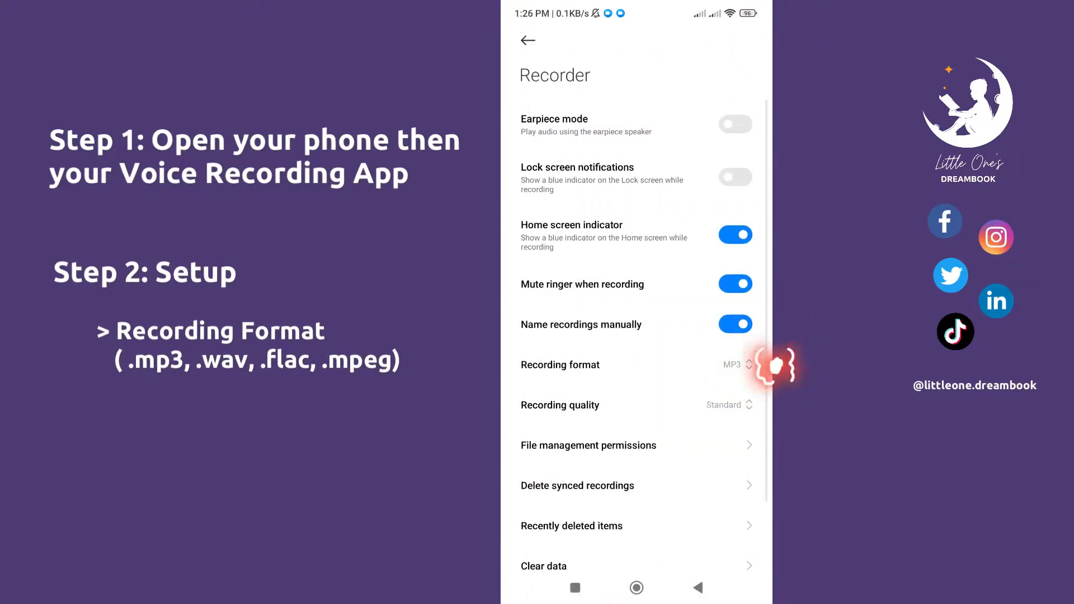
pyautogui.click(616, 365)
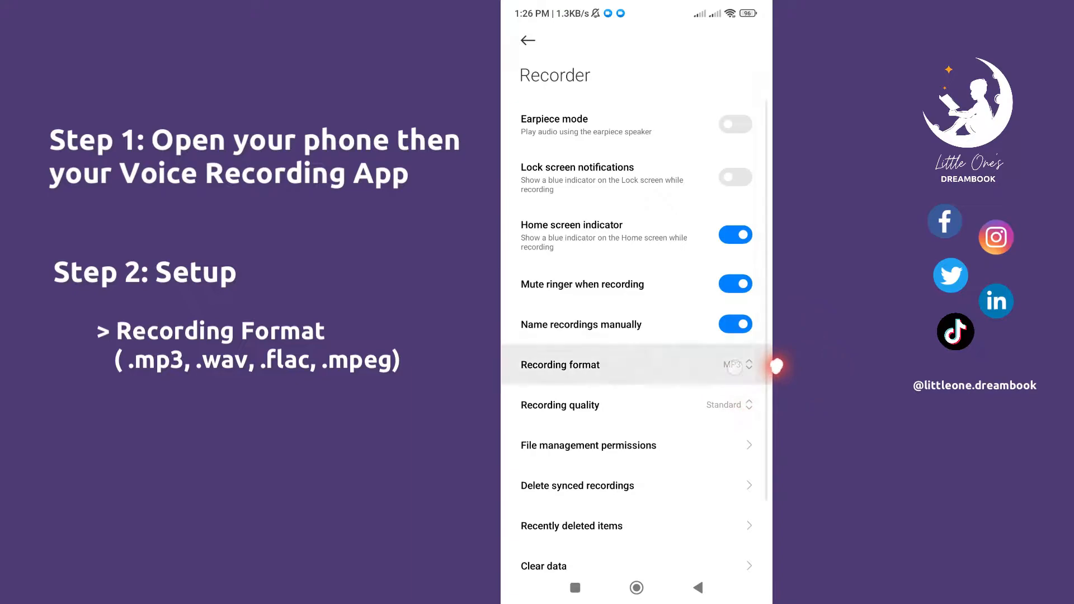
pyautogui.click(737, 364)
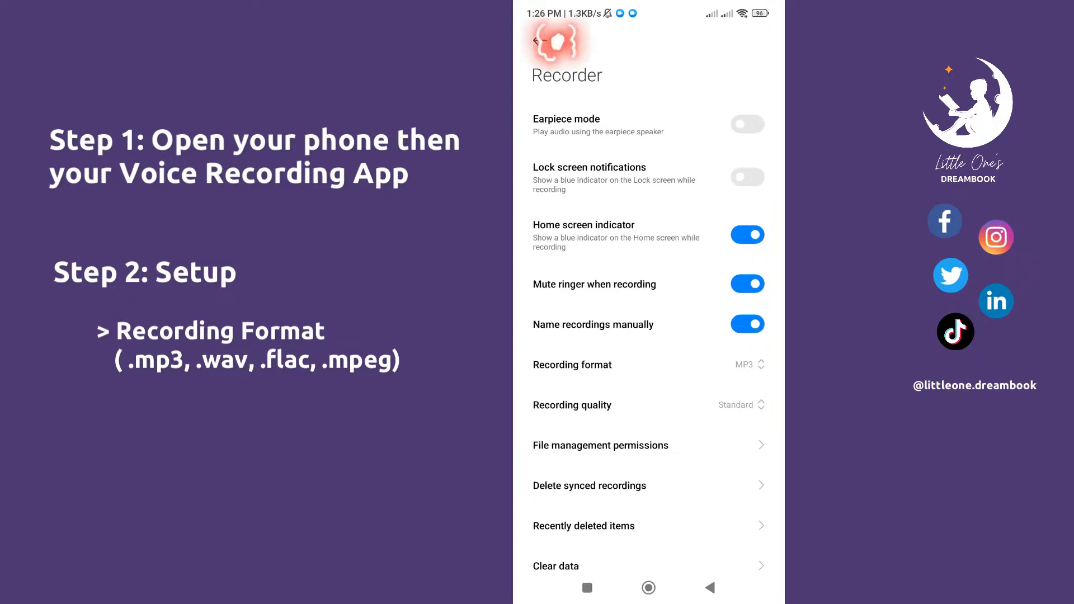
pyautogui.click(545, 41)
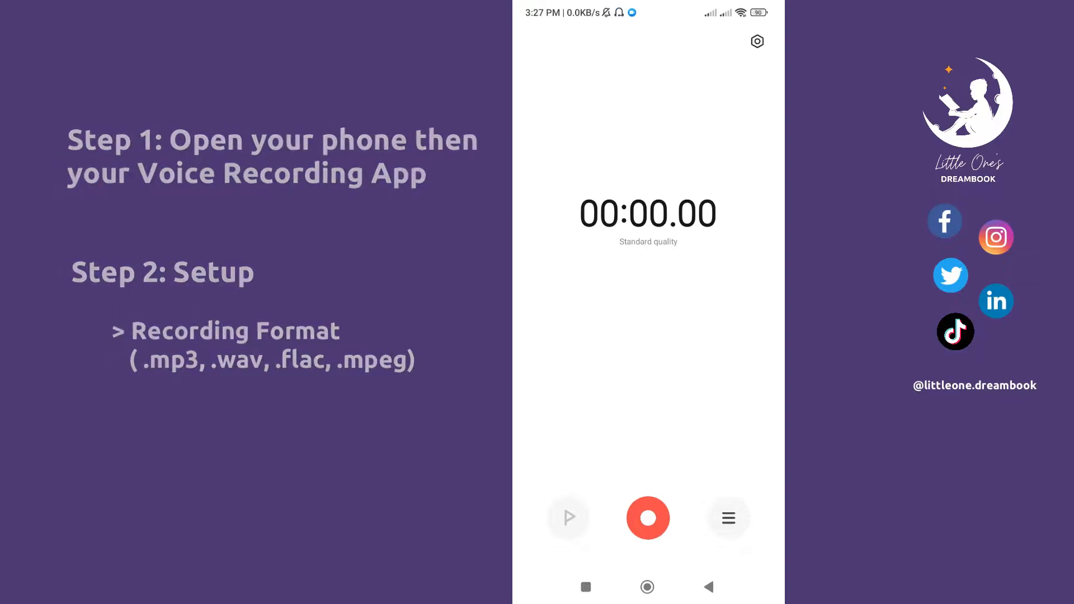
# - Record a short voice clip and save it under the name 'Chapter 1'
pyautogui.click(647, 517)
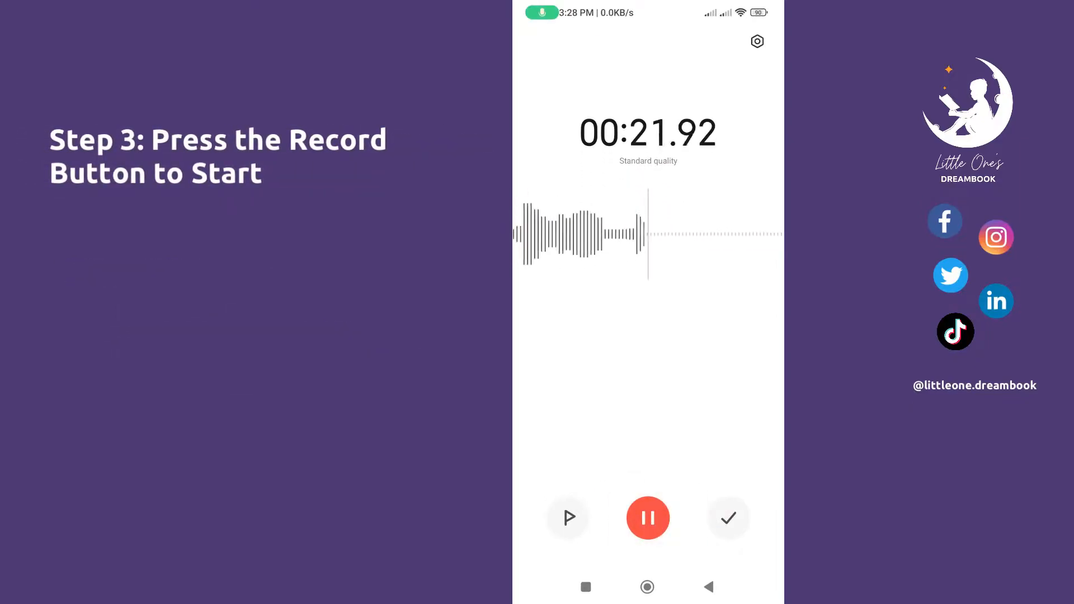
pyautogui.click(728, 518)
pyautogui.write('c')
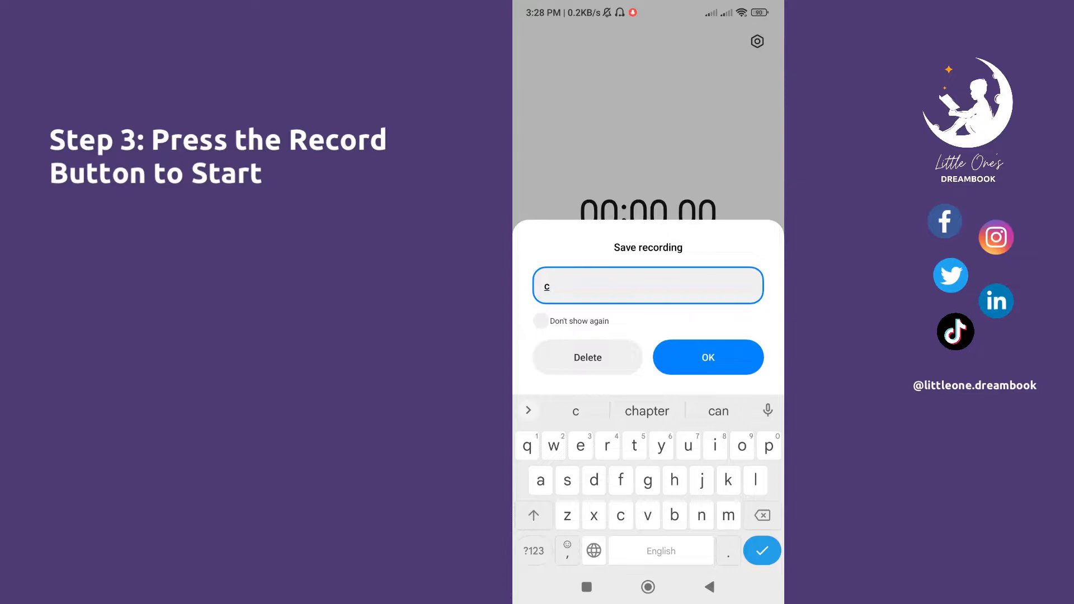
pyautogui.write('ha')
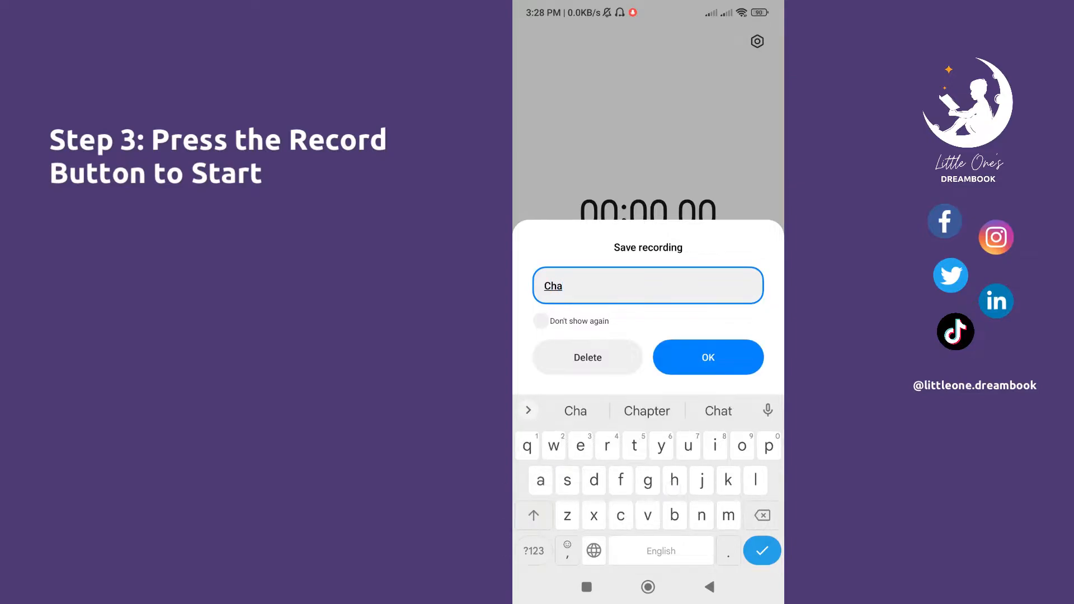
pyautogui.click(646, 411)
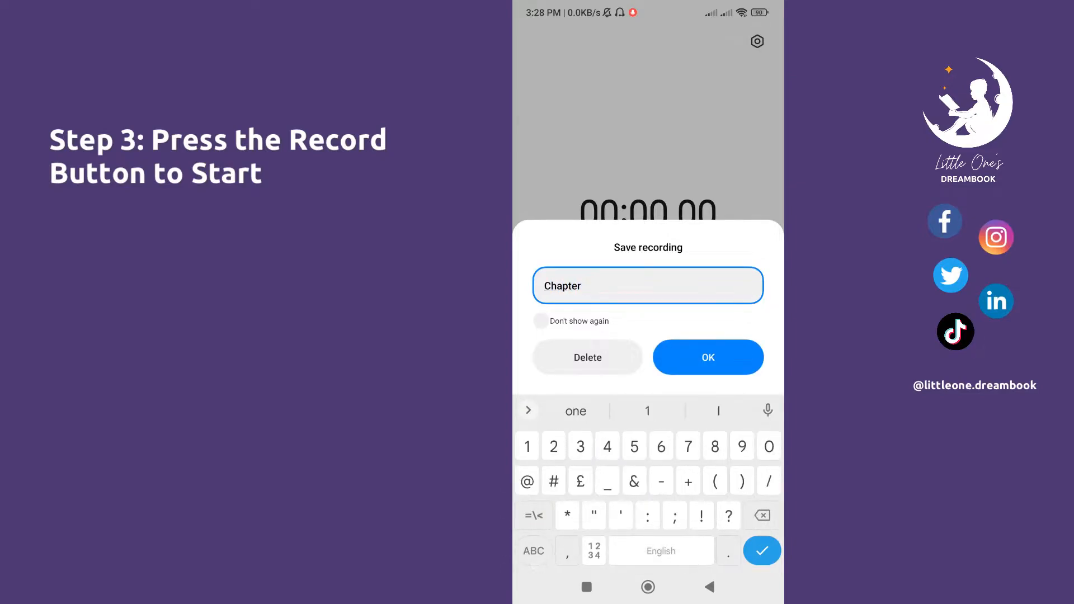
pyautogui.click(707, 357)
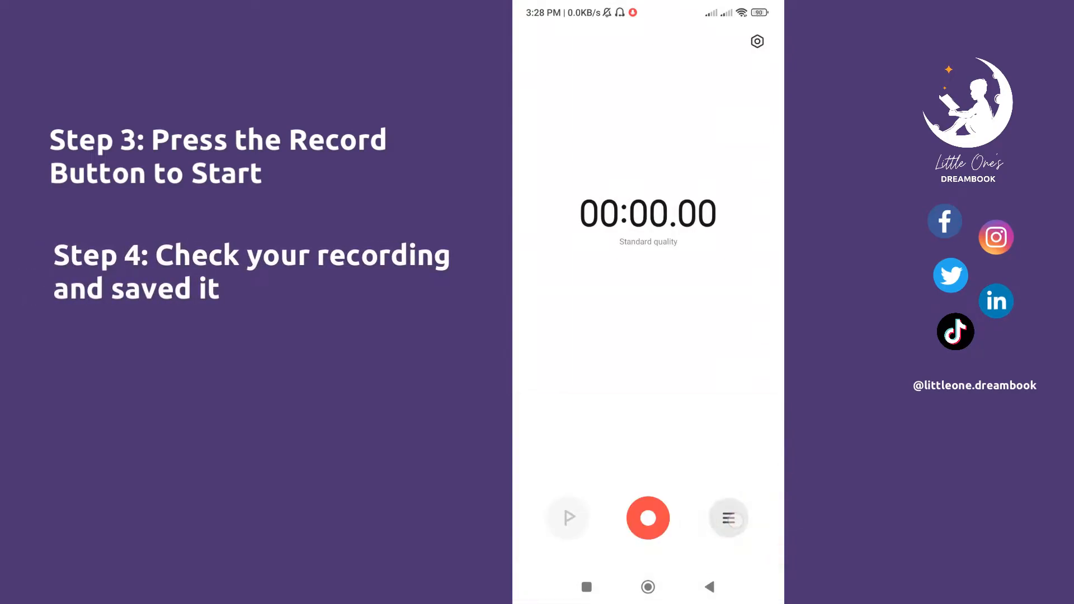
# - Select the Chapter 1 recording in the list and start saving it to a folder
pyautogui.click(728, 518)
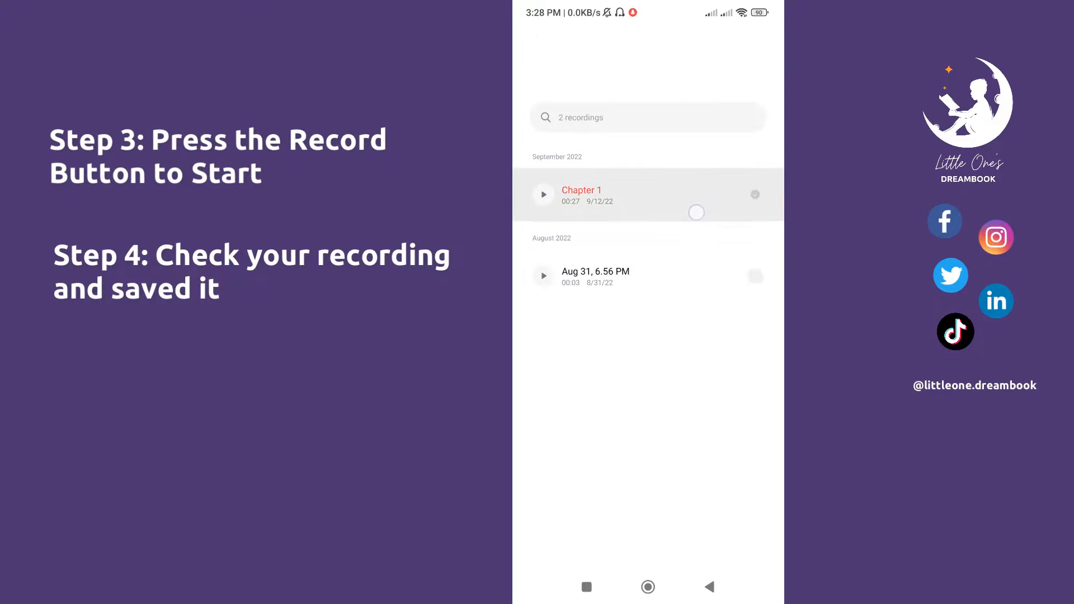
pyautogui.click(696, 212)
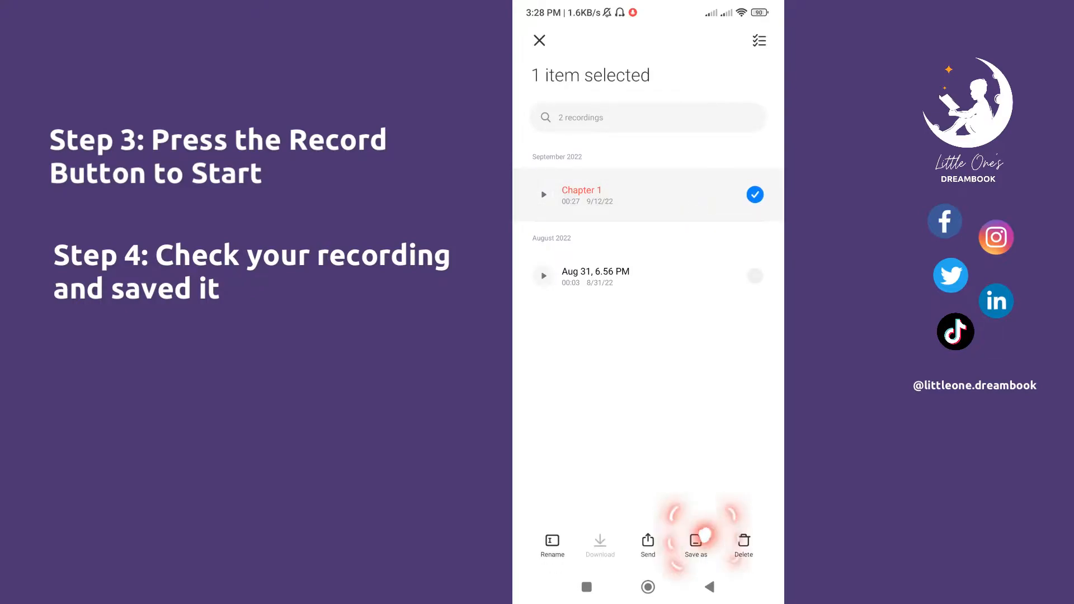
pyautogui.click(694, 546)
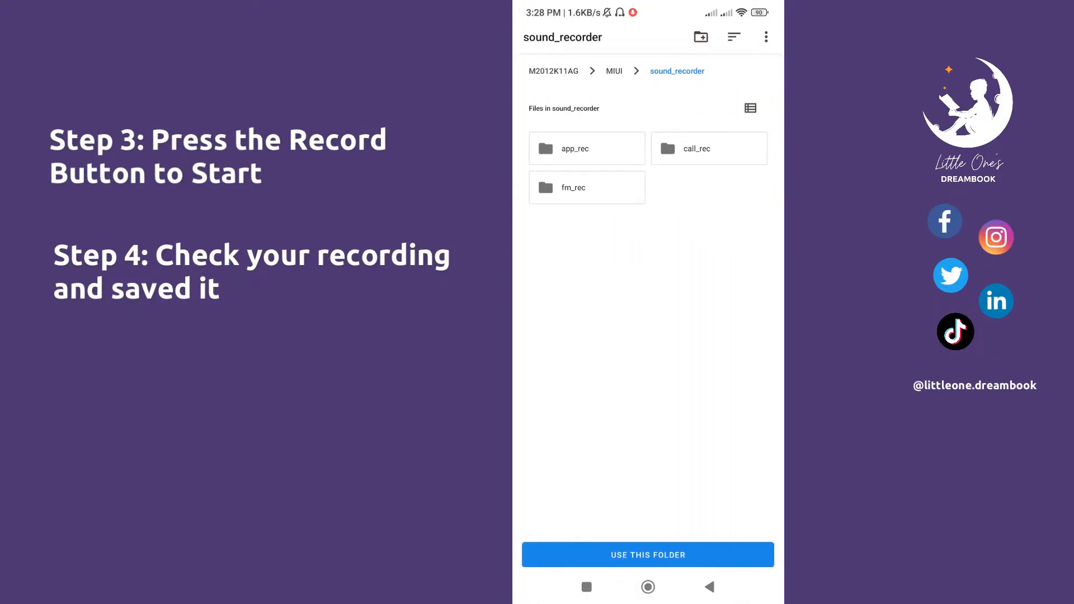
pyautogui.click(552, 70)
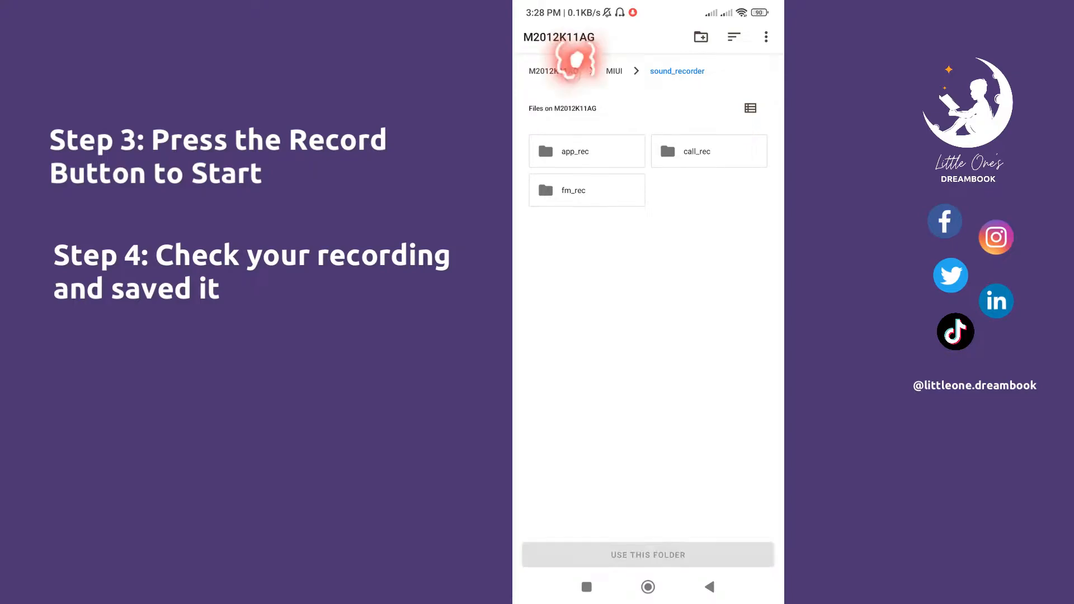
# - Choose the phone's Recordings folder as destination and allow access to it
pyautogui.click(552, 70)
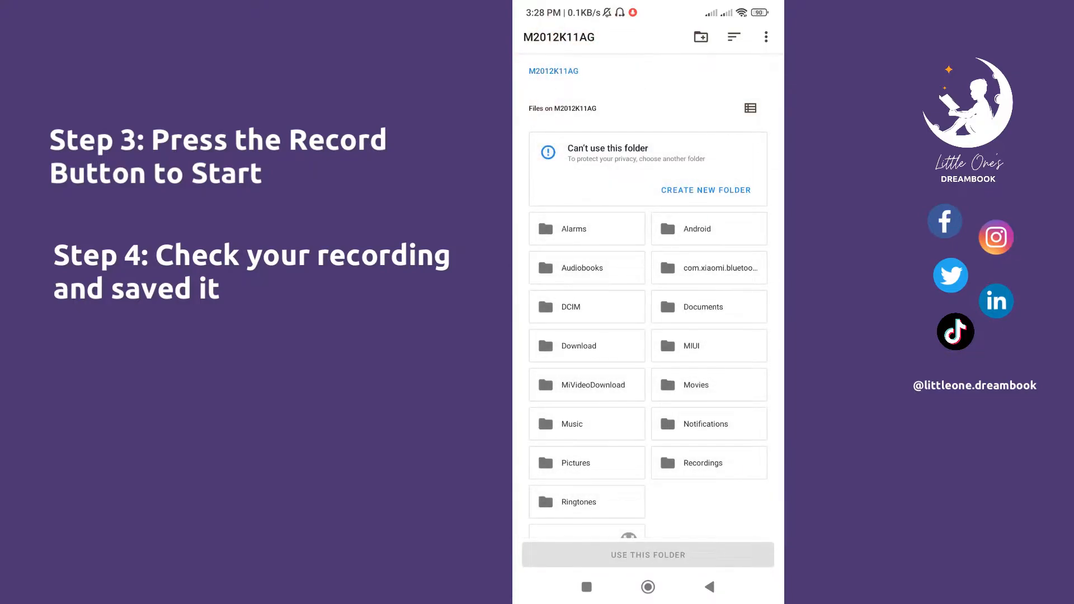
pyautogui.click(702, 462)
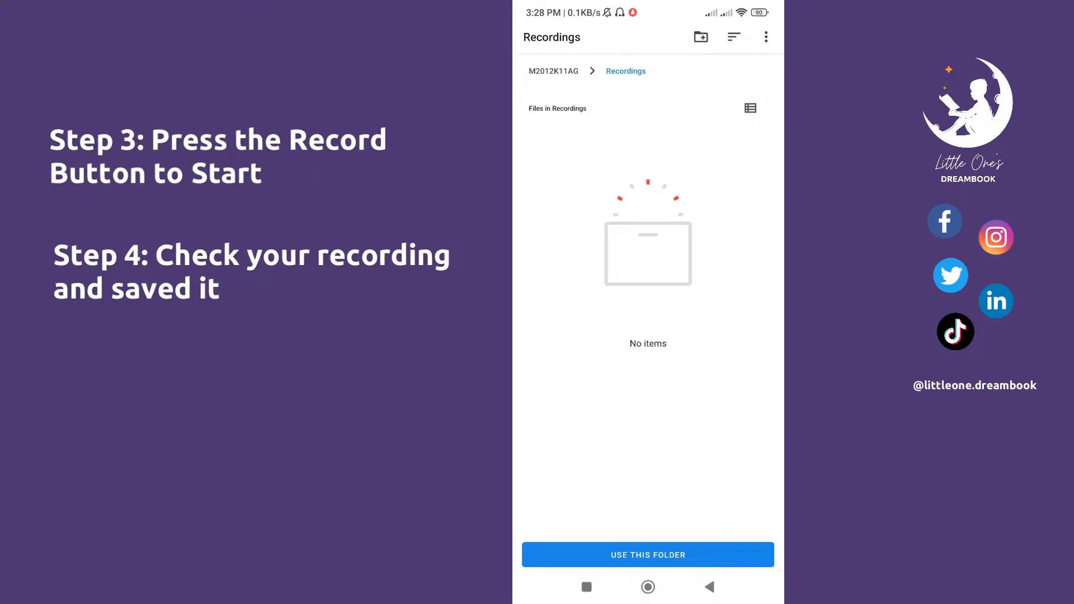
pyautogui.click(646, 554)
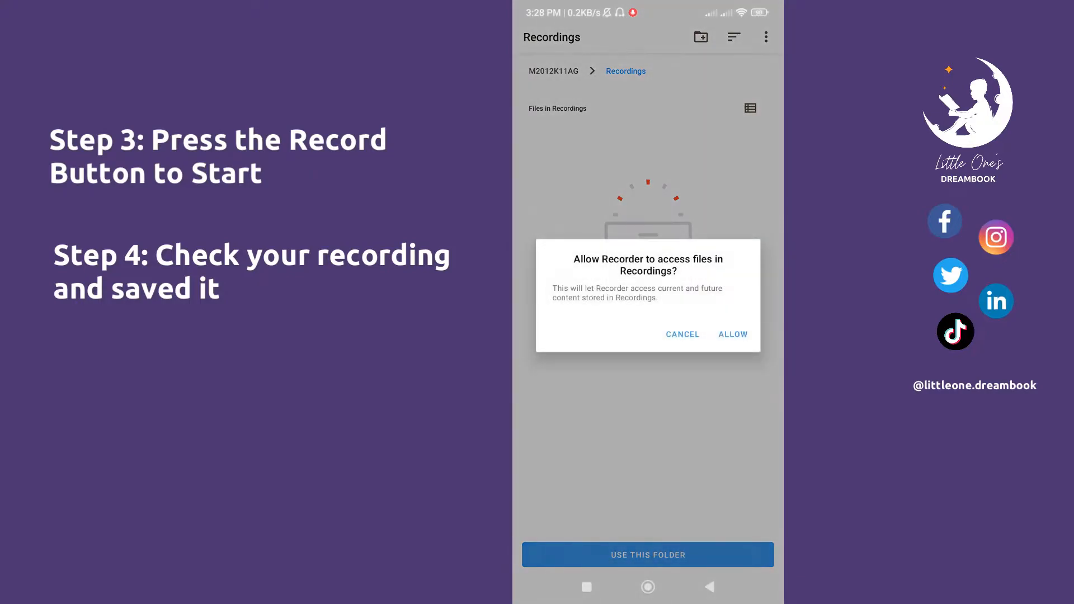
pyautogui.click(732, 335)
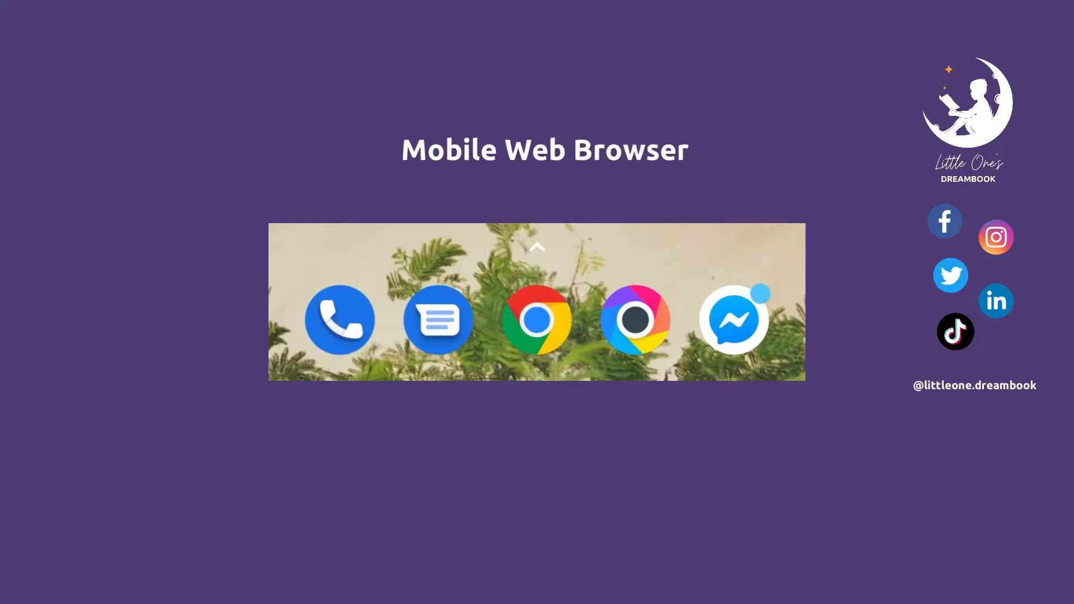
# - Load the IBM Watson Speech to Text demo in Chrome scrolled to the Upload Audio File button
pyautogui.click(537, 318)
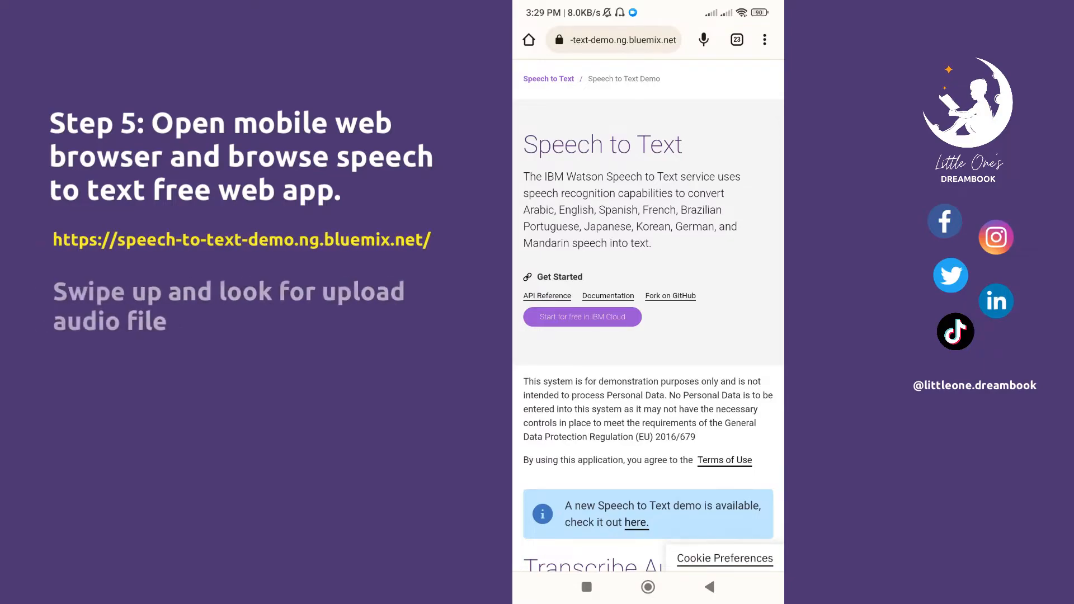
pyautogui.scroll(-3)
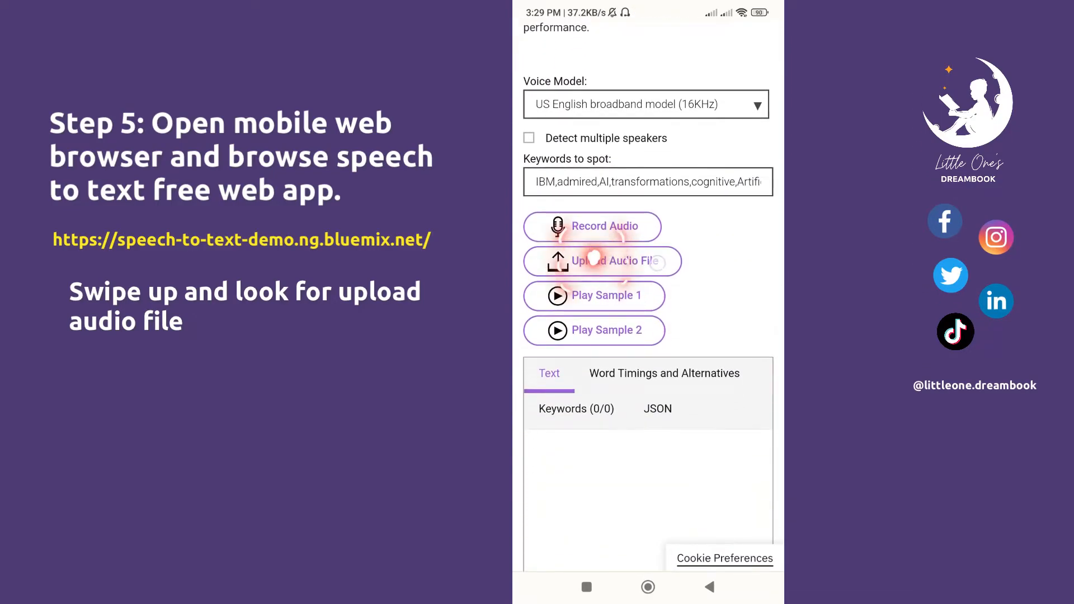
# - Start an audio file upload on the demo and choose the Files app as the picker
pyautogui.click(602, 261)
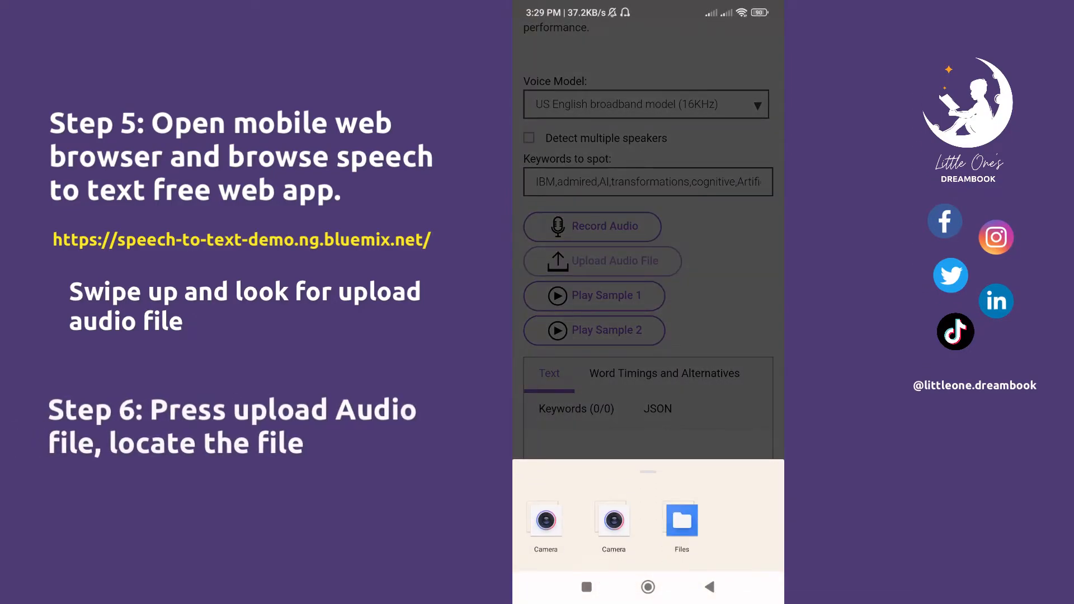
pyautogui.click(681, 522)
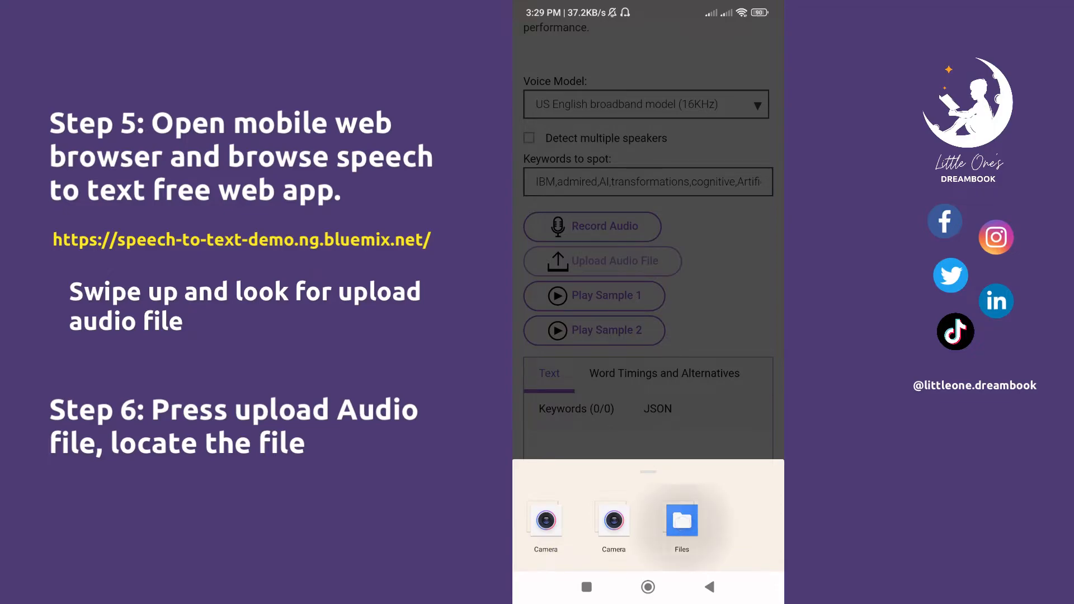
pyautogui.click(681, 523)
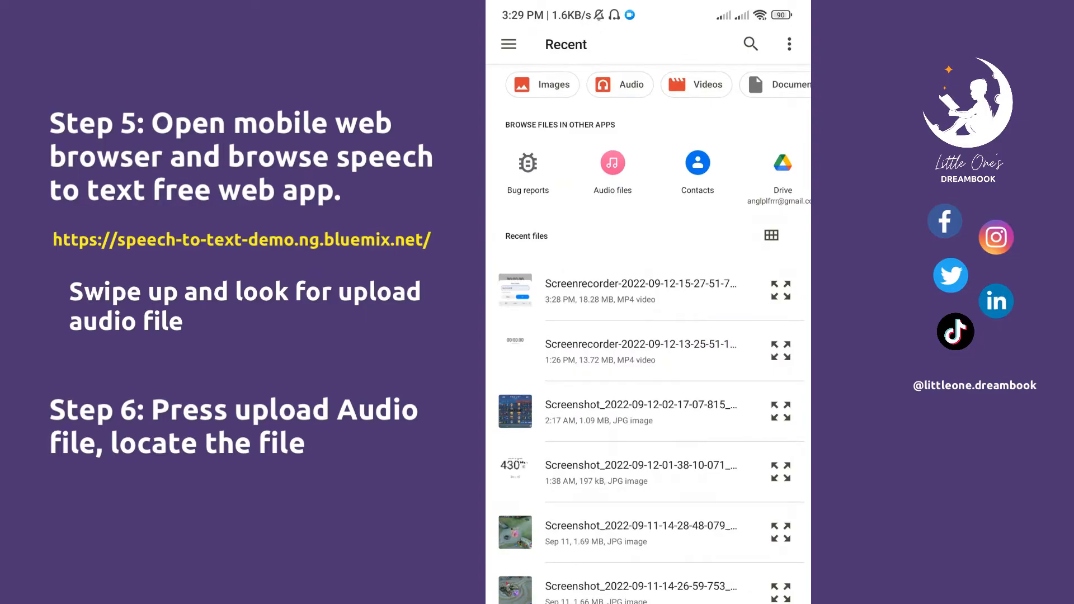
# - Browse internal storage to the Recordings folder to pick the Chapter 1 clip
pyautogui.click(508, 43)
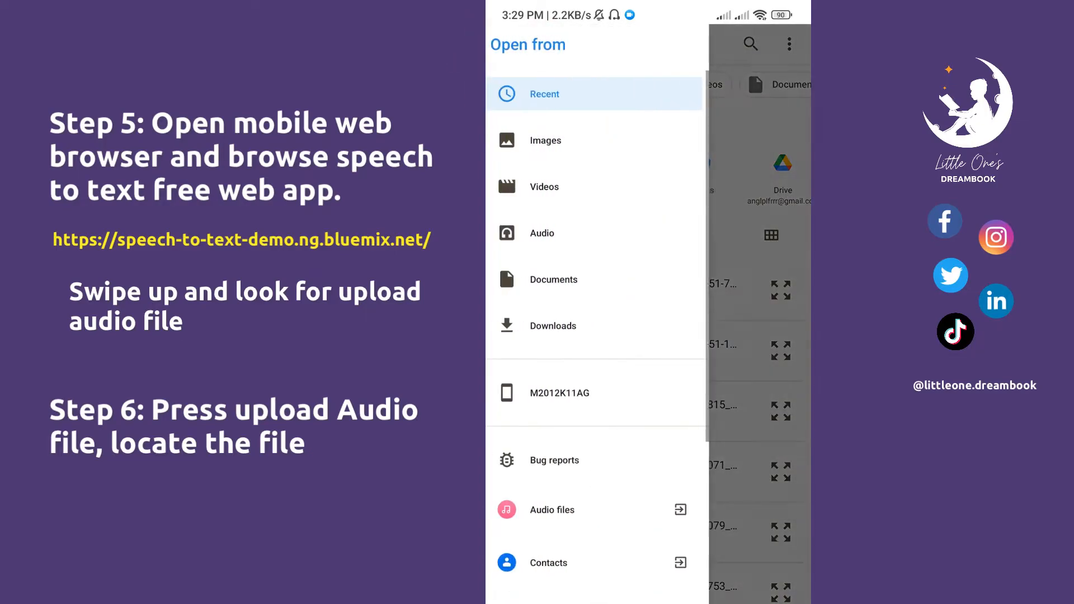
pyautogui.click(560, 393)
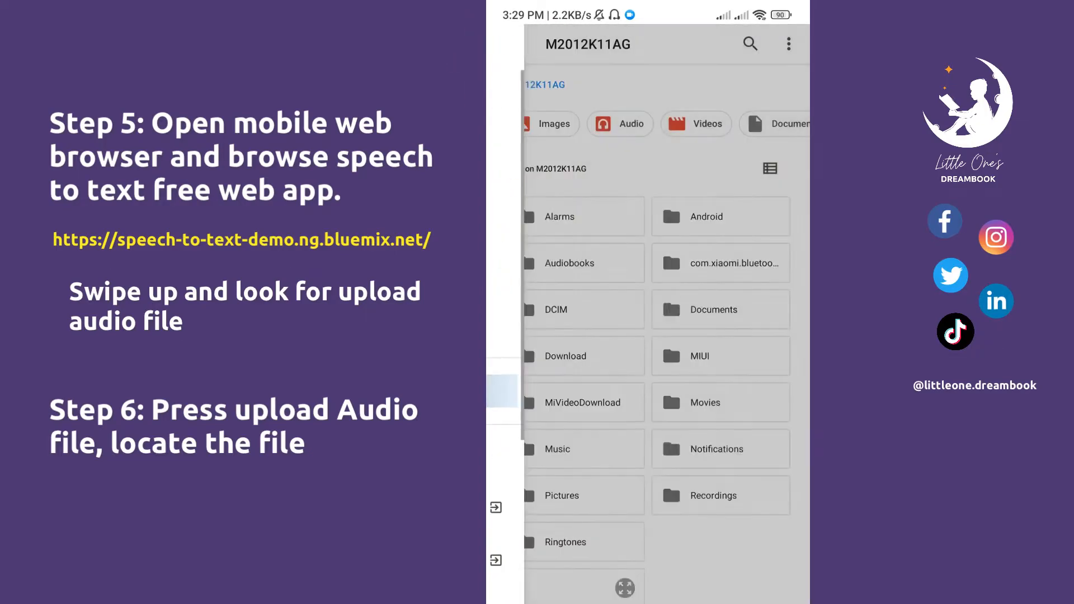
pyautogui.click(714, 496)
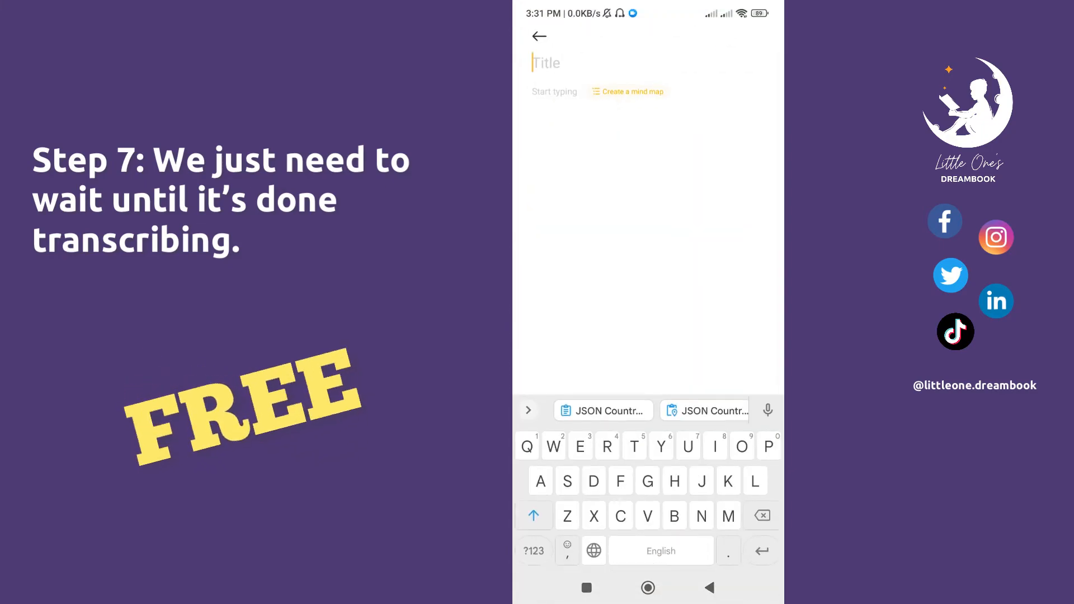
# - Title the note 'Chapter 1' and correct one word of the transcript to 'terrace'
pyautogui.write('Chapter 1')
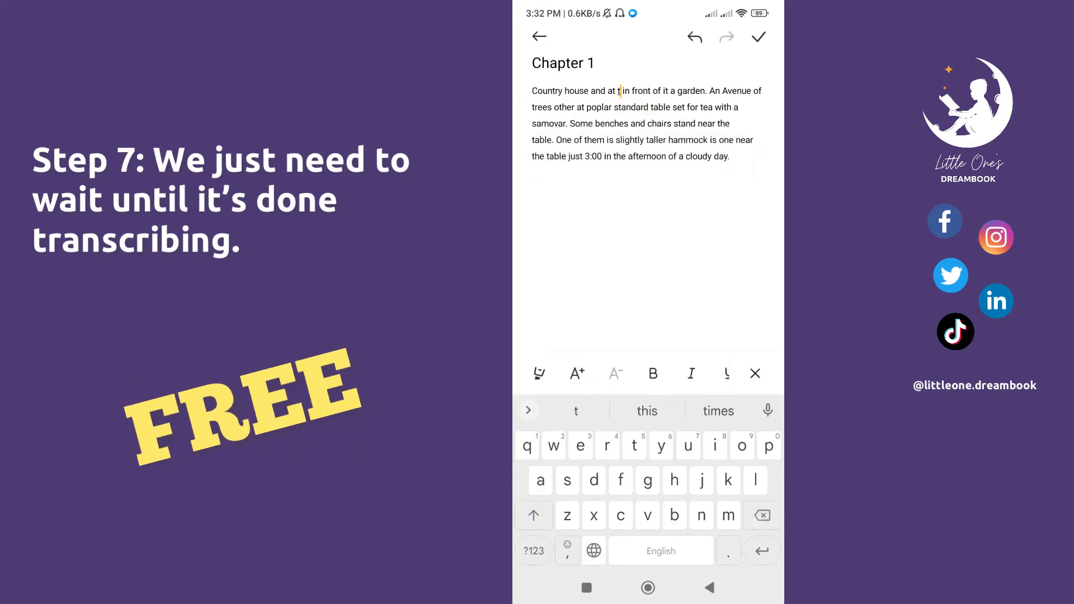
pyautogui.write('terrace')
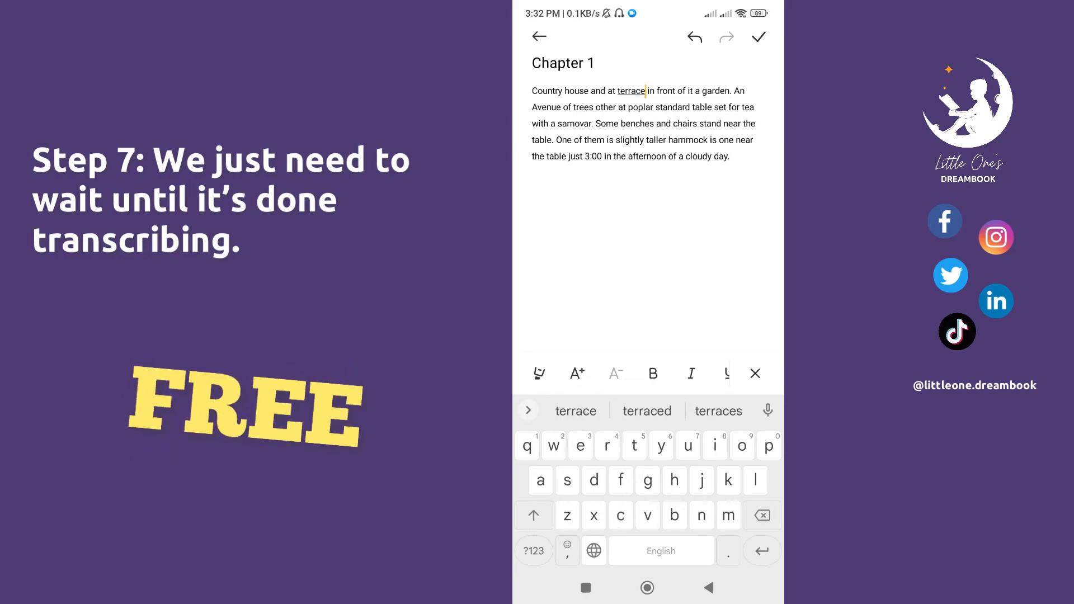